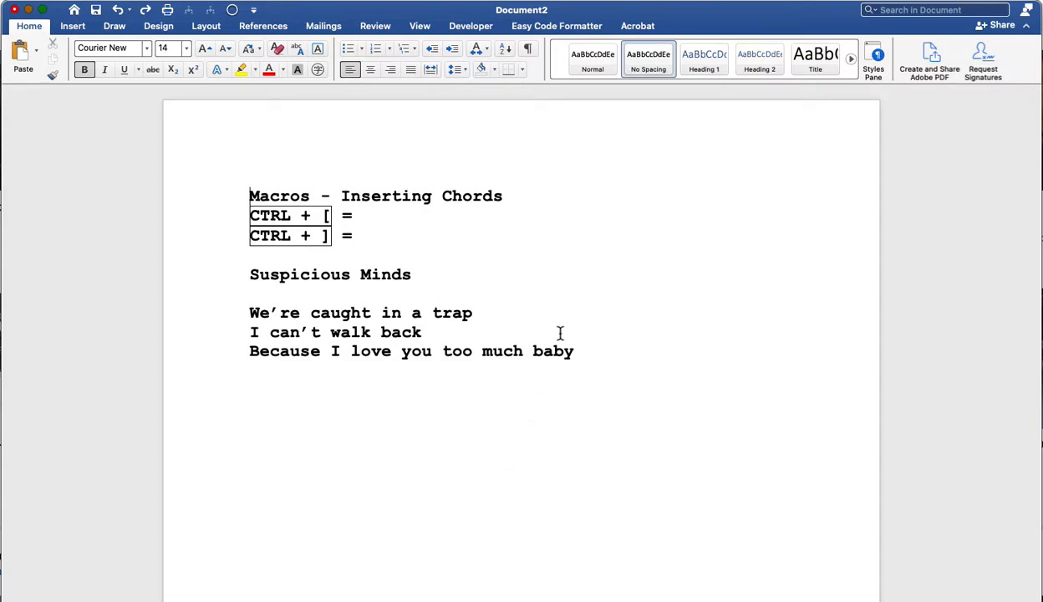
mouse_move(448, 209)
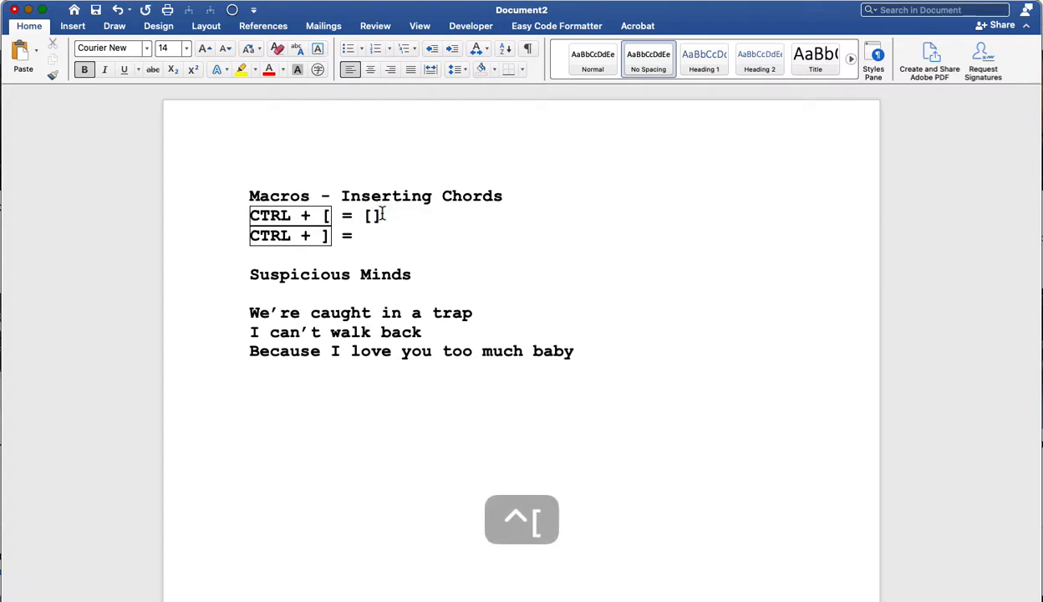
Step: Fill both macro shortcut lines so each reads [C]
type("C")
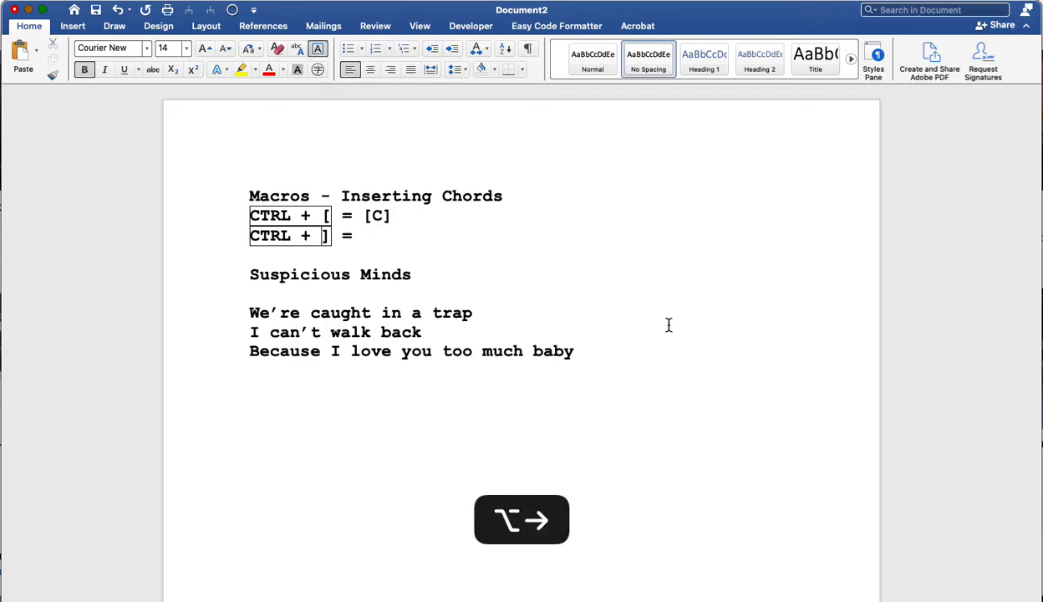
type("[")
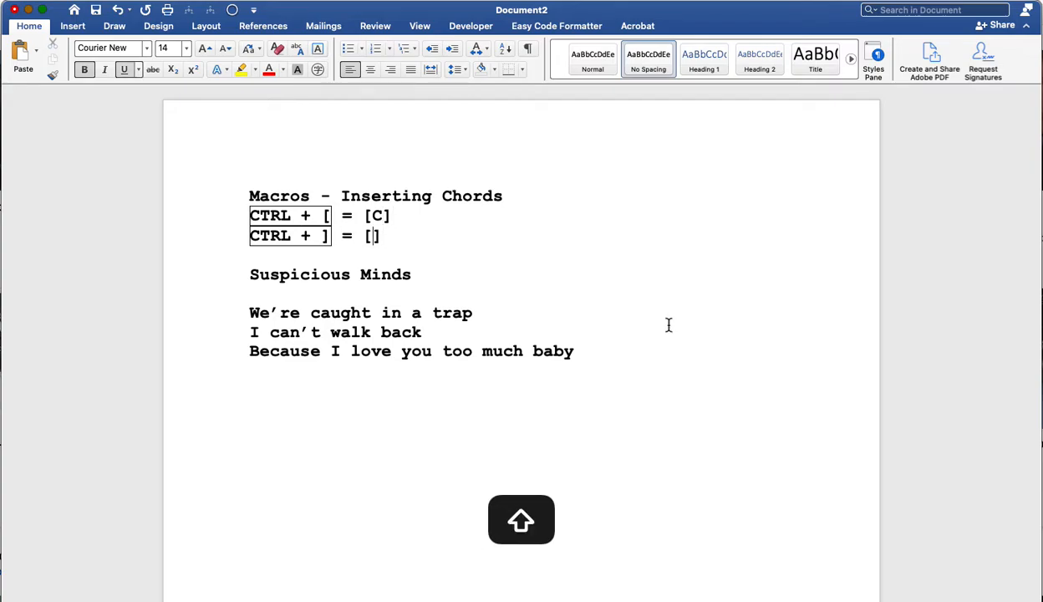
type("C")
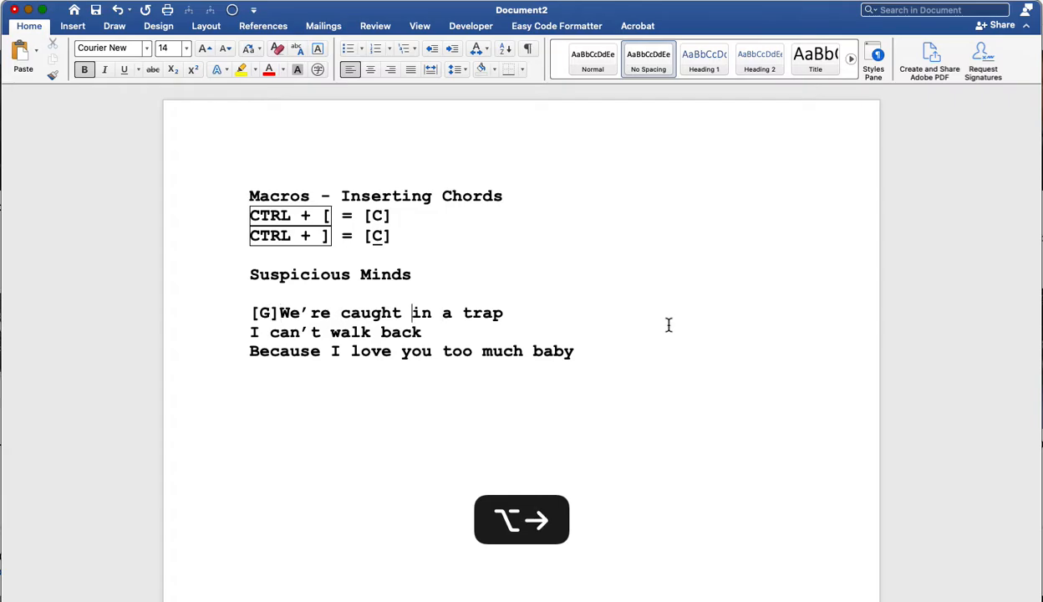
Step: Chord the first line as '[G]We're [C]caught in a [G]trap [C]' with the bracket macro
key("ctrl+]")
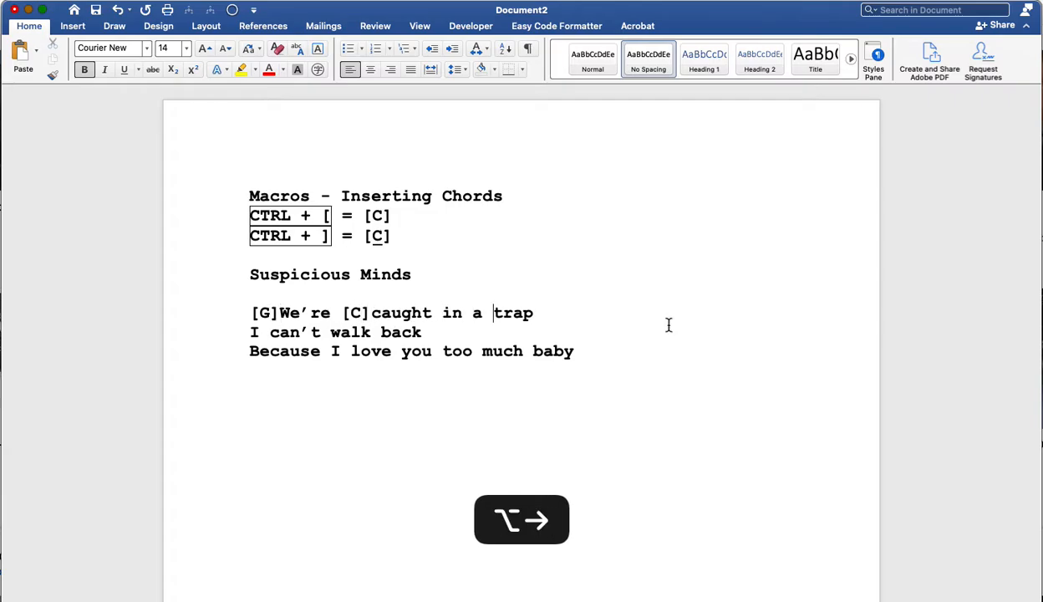
key("ctrl+[")
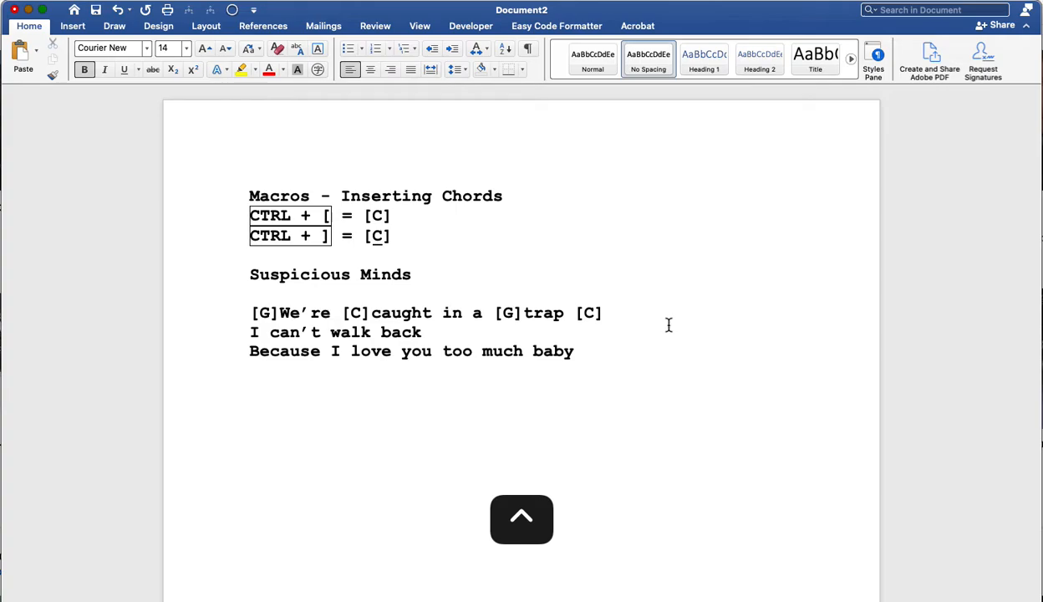
Step: Chord the second line as '[C]I [F]can't walk [C]back [F]' and start brackets before 'Because'
key("ctrl+[")
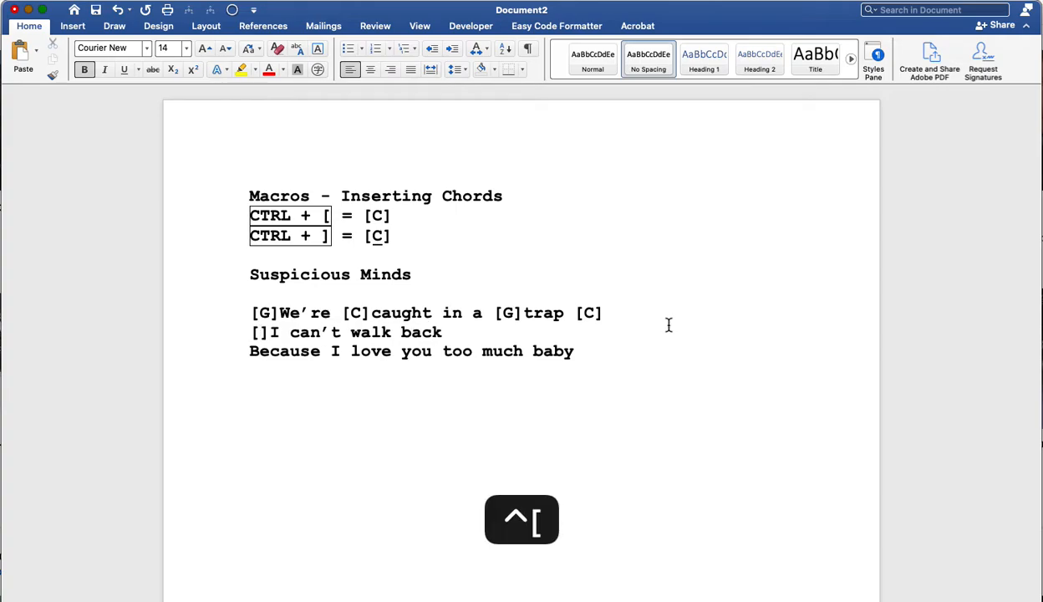
key("ctrl+]")
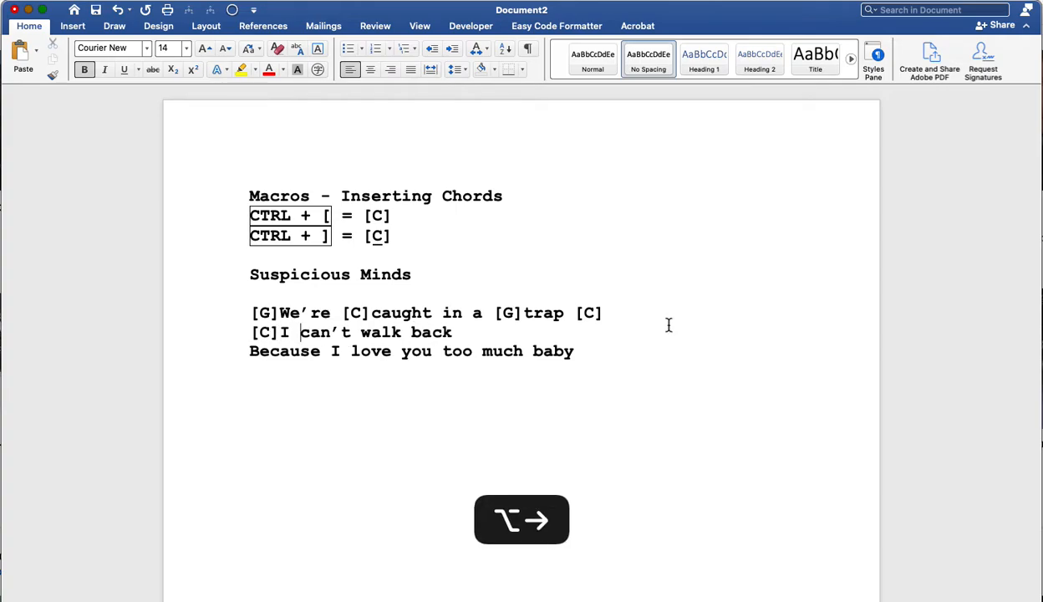
key("ctrl+[")
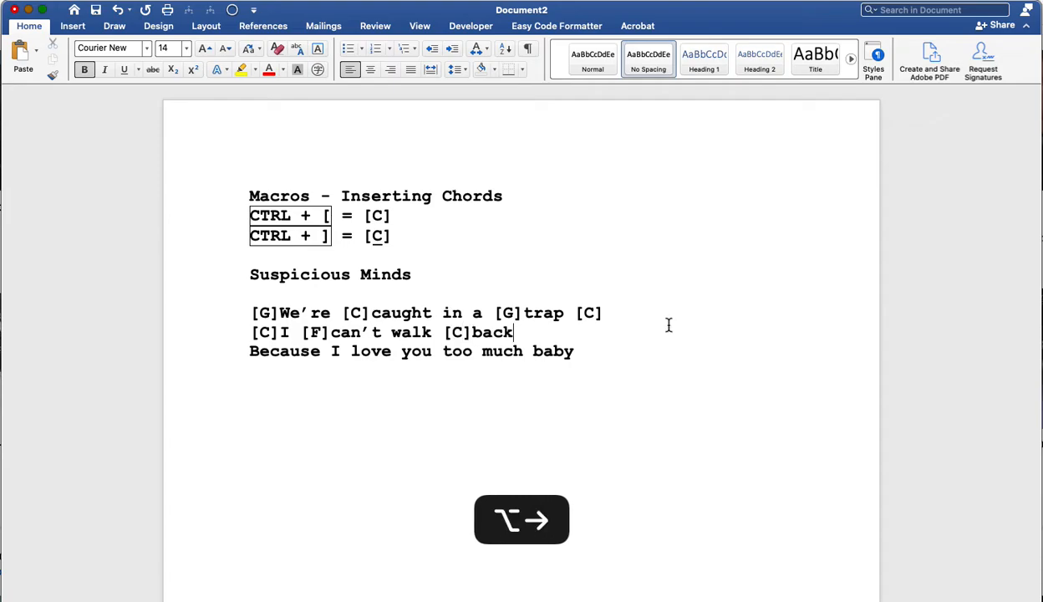
key("shift+f")
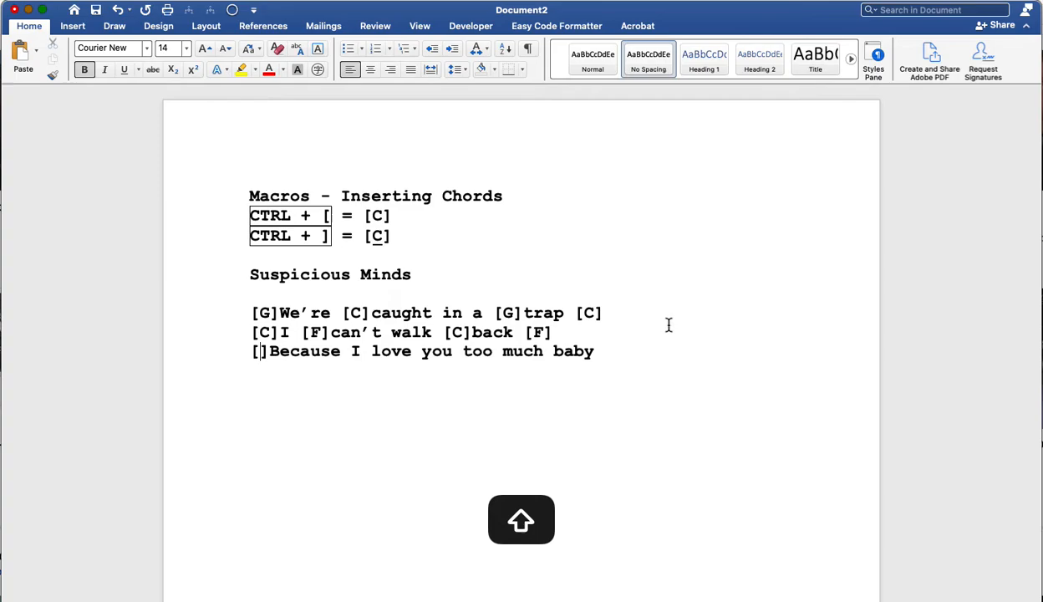
Step: Chord the third line as '[D]Be[/]cause I [C]love you [/]too much' and move 'Baby' to its own line
type("D")
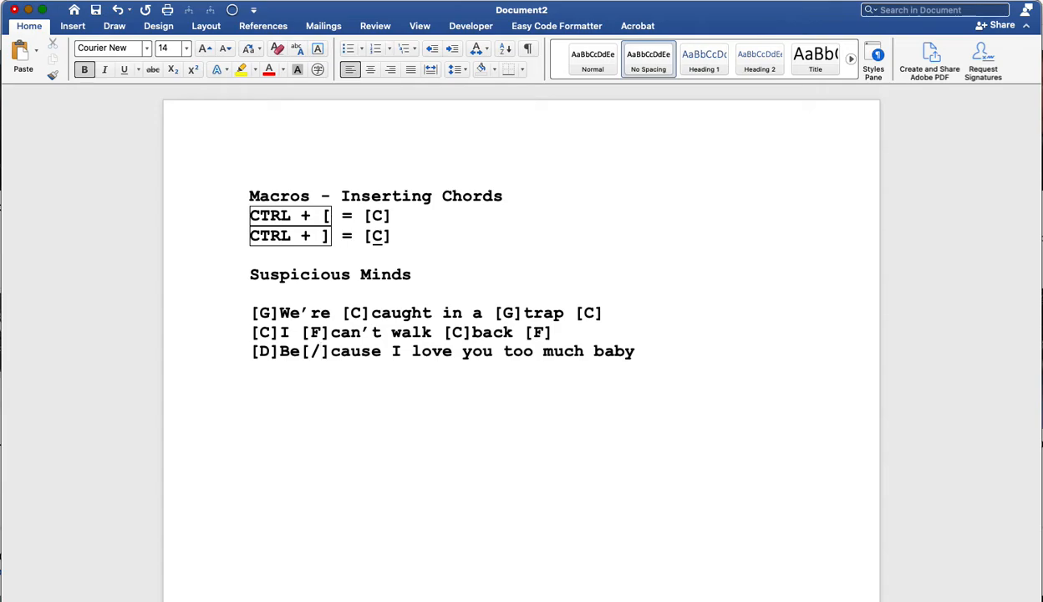
key("ctrl+[")
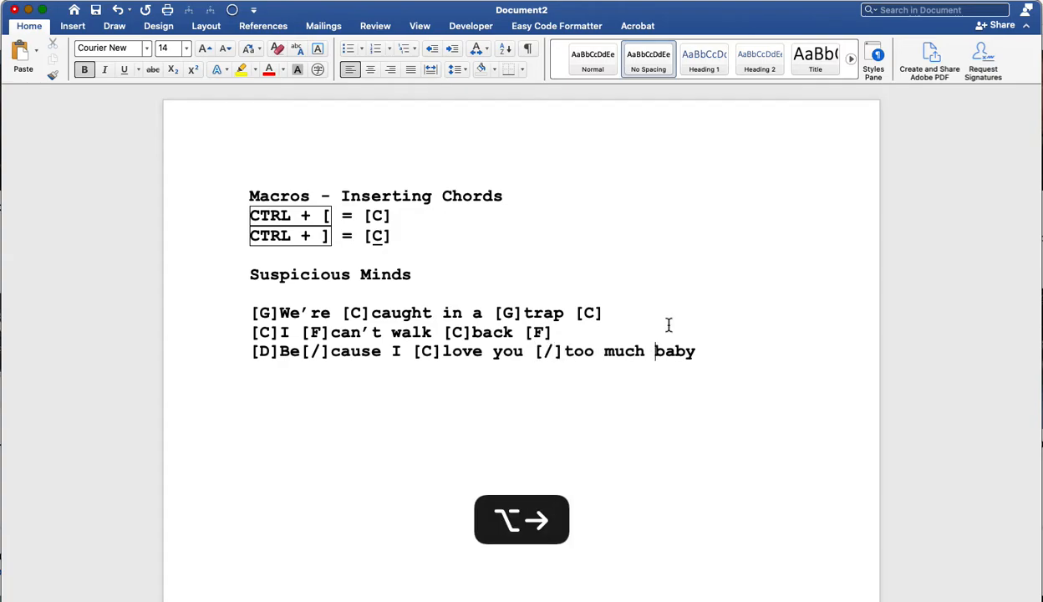
key("backspace")
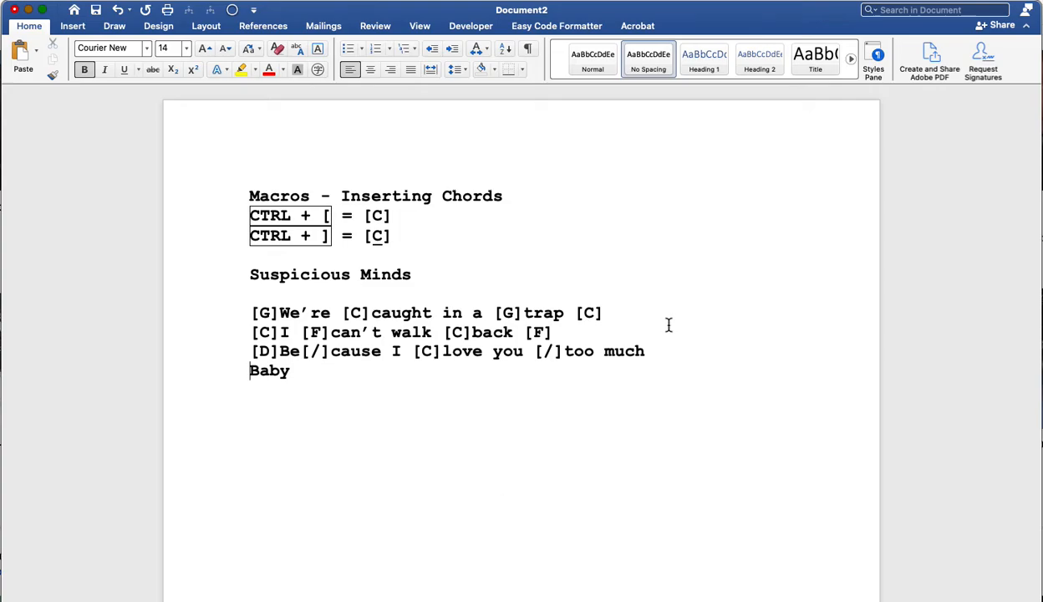
Step: Make the fourth line read '[G]Baby [C | G C]' with a pipe dividing the bar
key("ctrl+[")
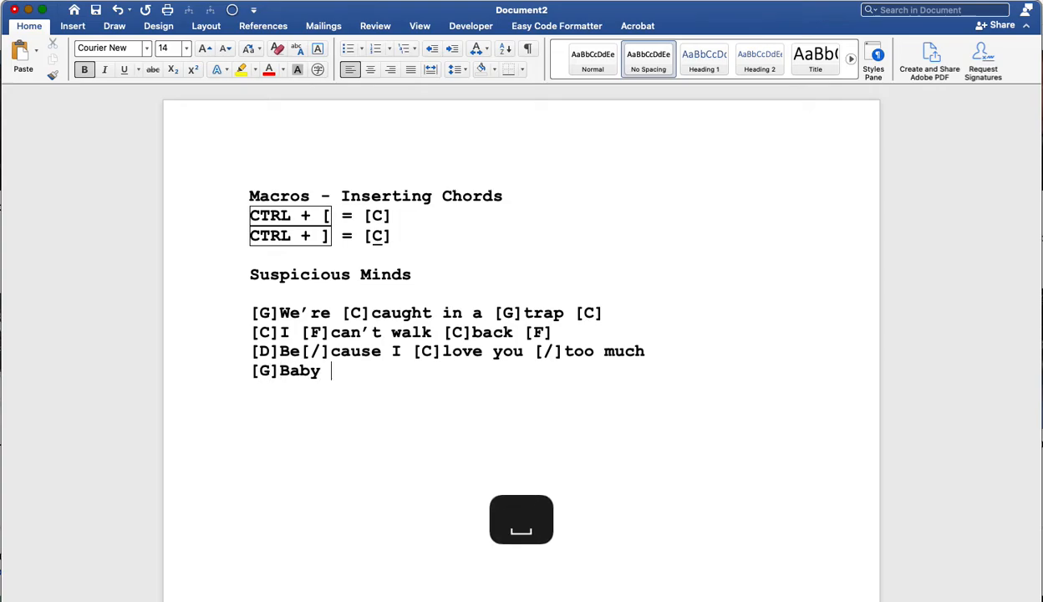
key("ctrl+]")
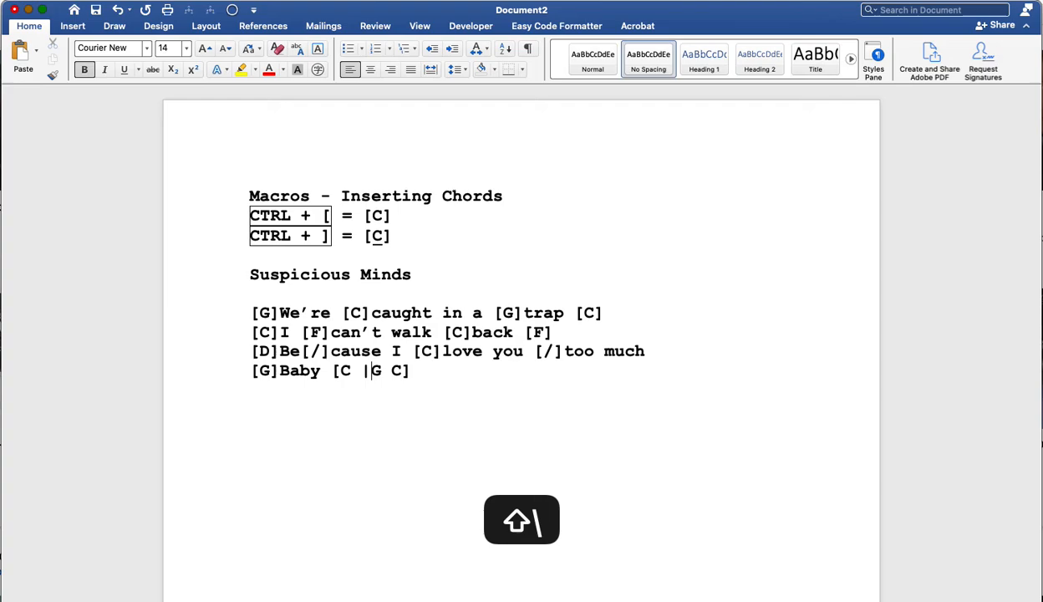
key("backspace")
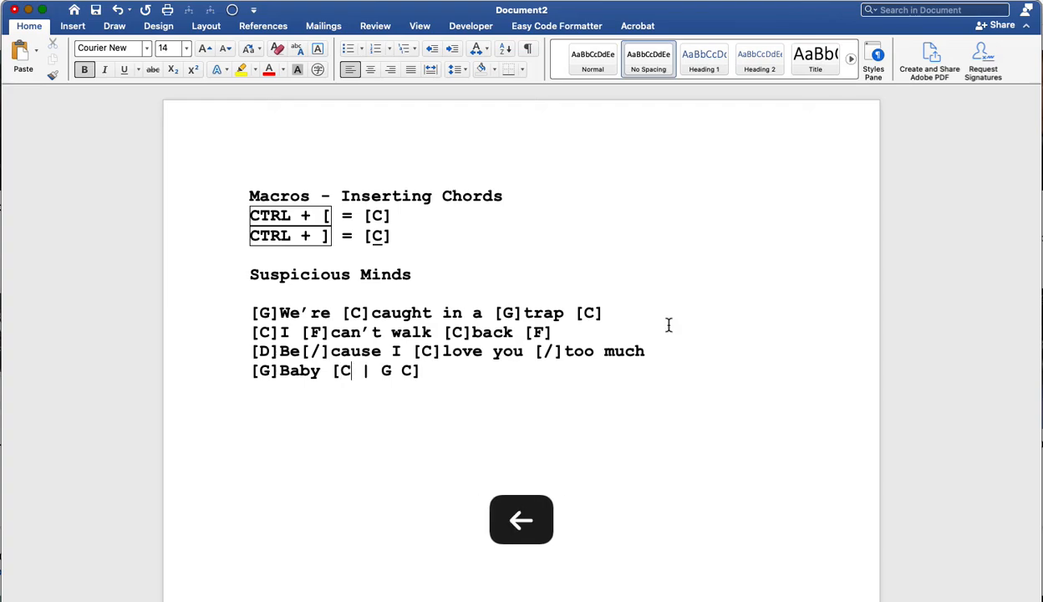